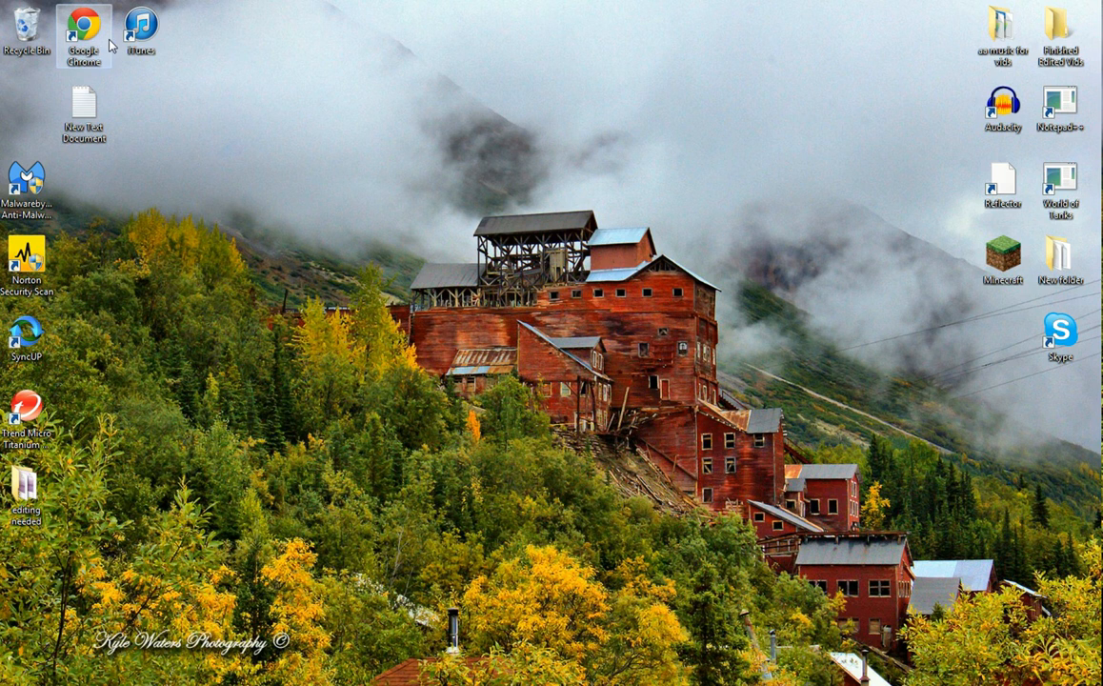
Move the iTunes desktop shortcut below the Recycle Bin and launch Chrome from the taskbar.
left_click_drag(140, 29, 26, 105)
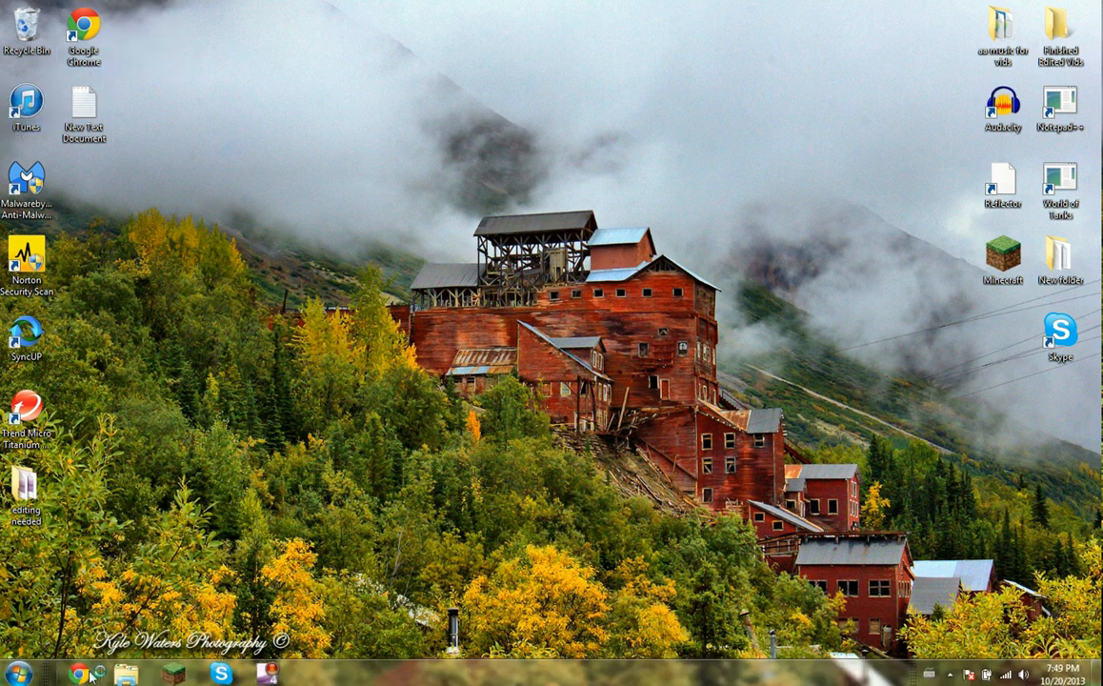
left_click(81, 675)
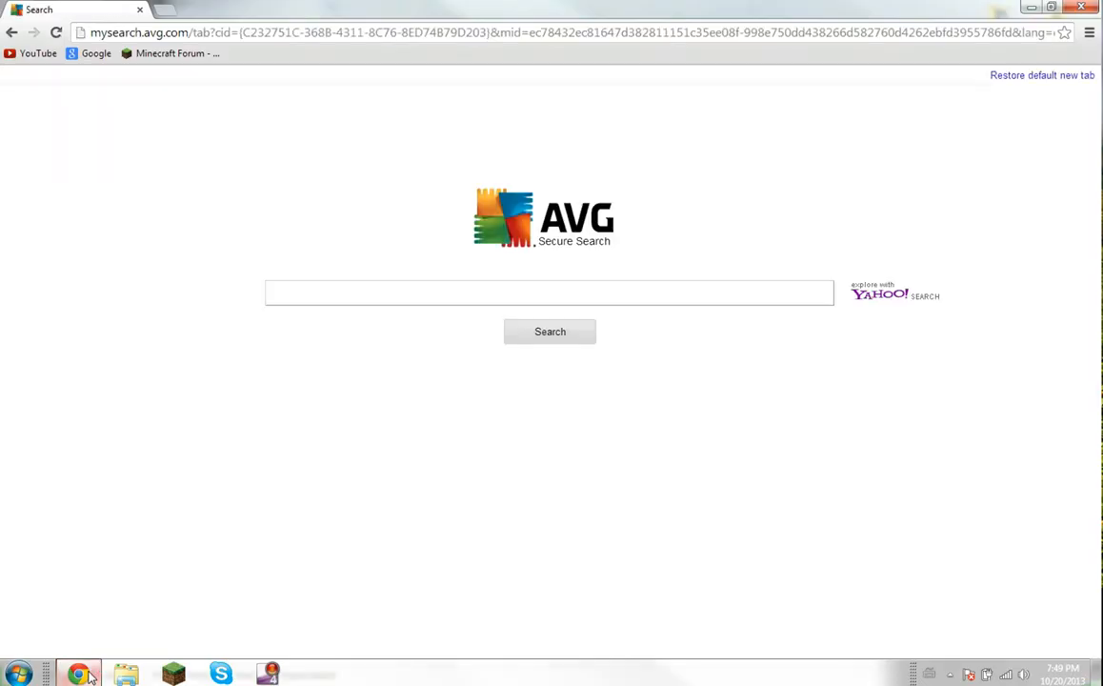
mouse_move(229, 674)
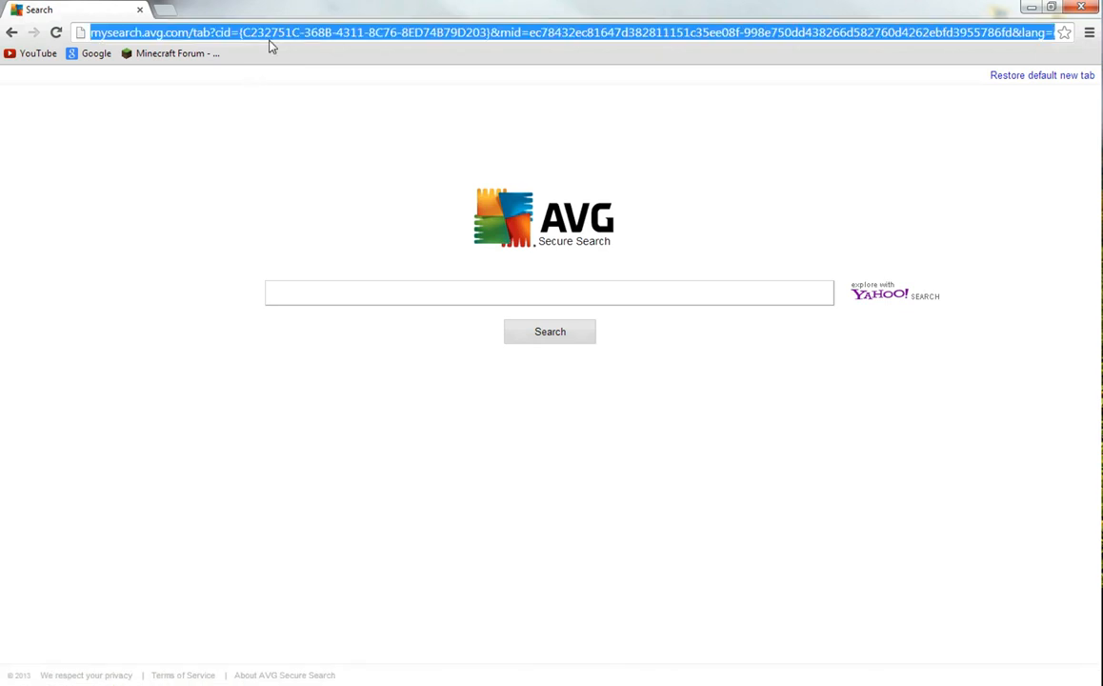
Search for 'microsoft encoder 4' and open the Microsoft Download Center result.
type("microsoft encoder 4")
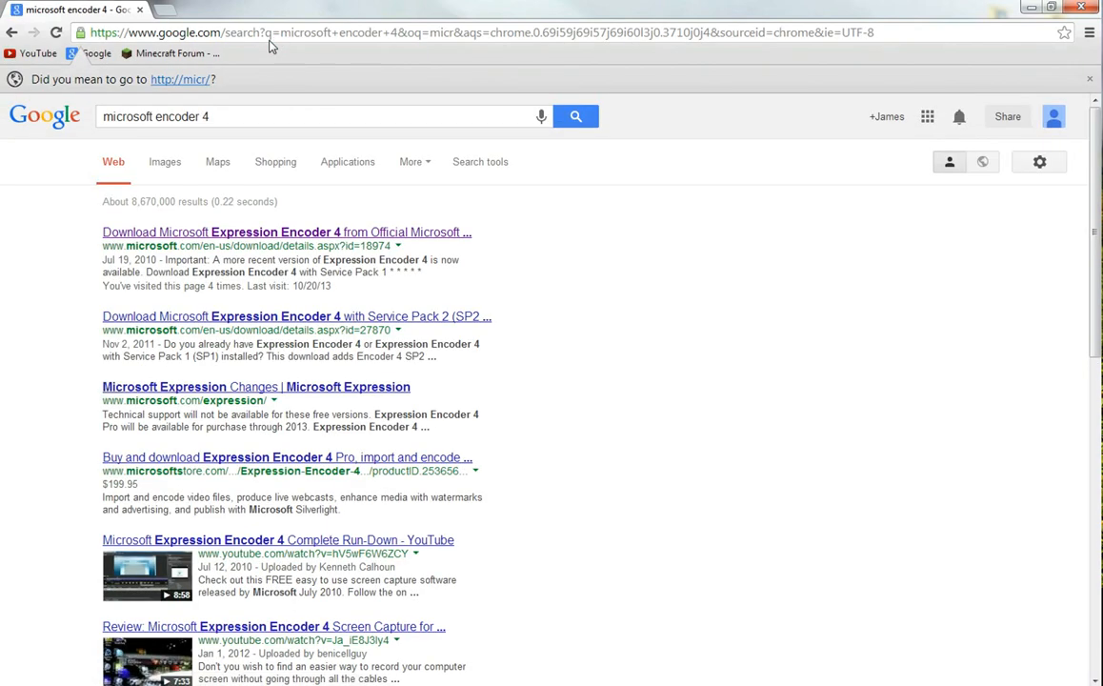
left_click(285, 232)
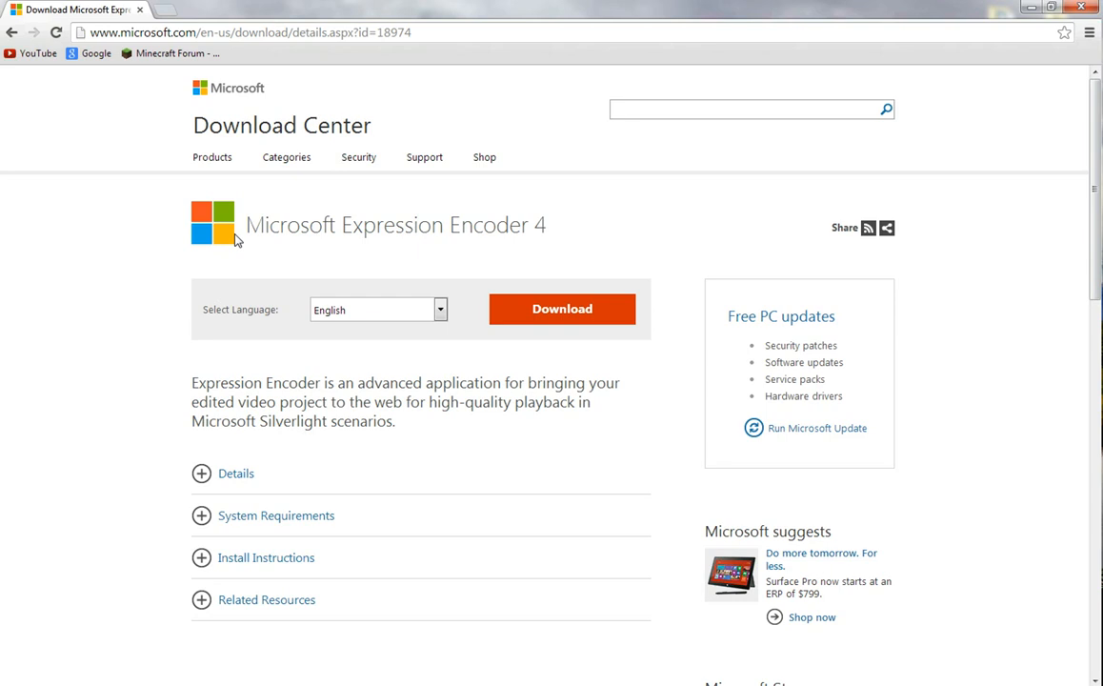
mouse_move(268, 368)
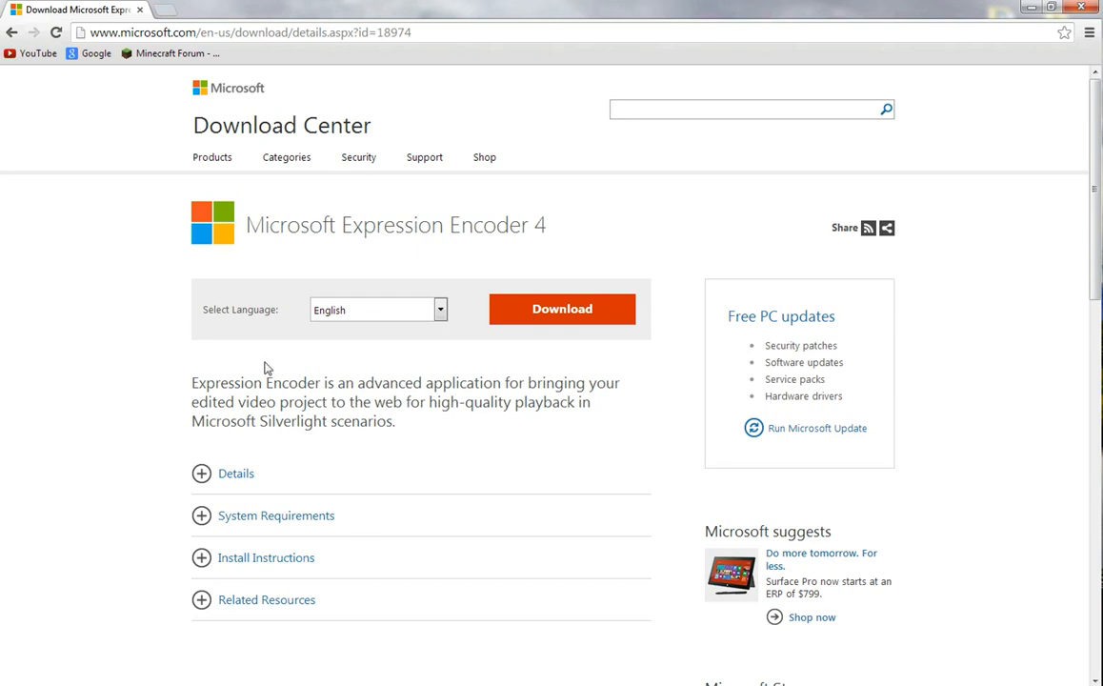
mouse_move(586, 327)
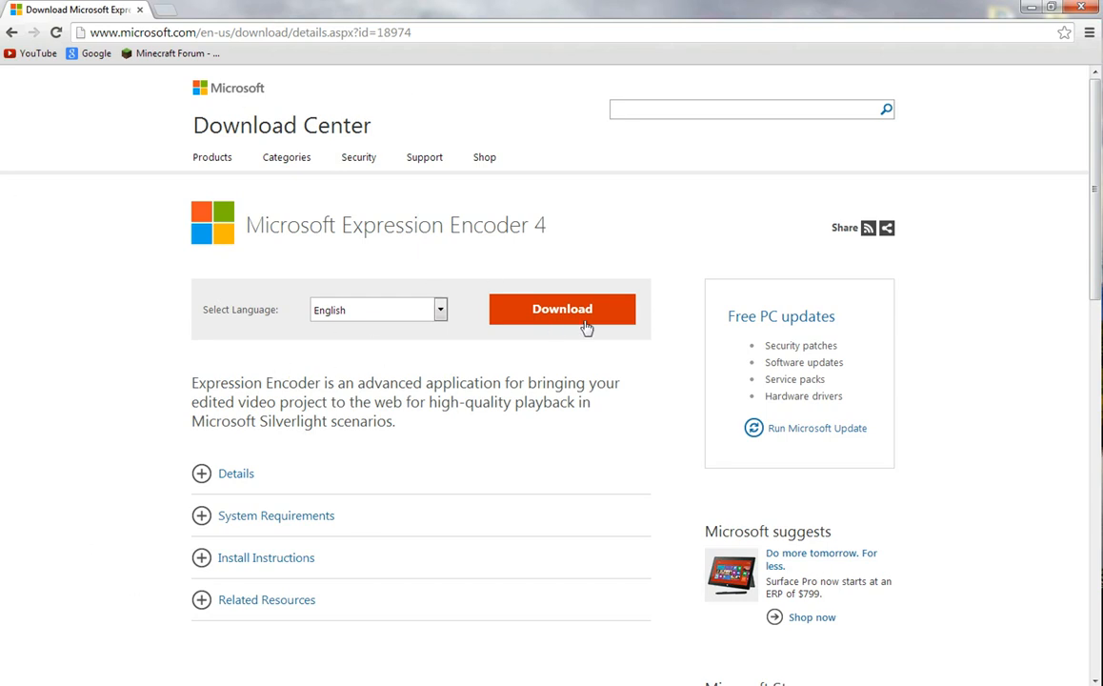
Click Download on the Expression Encoder 4 page with English as the language.
left_click(439, 309)
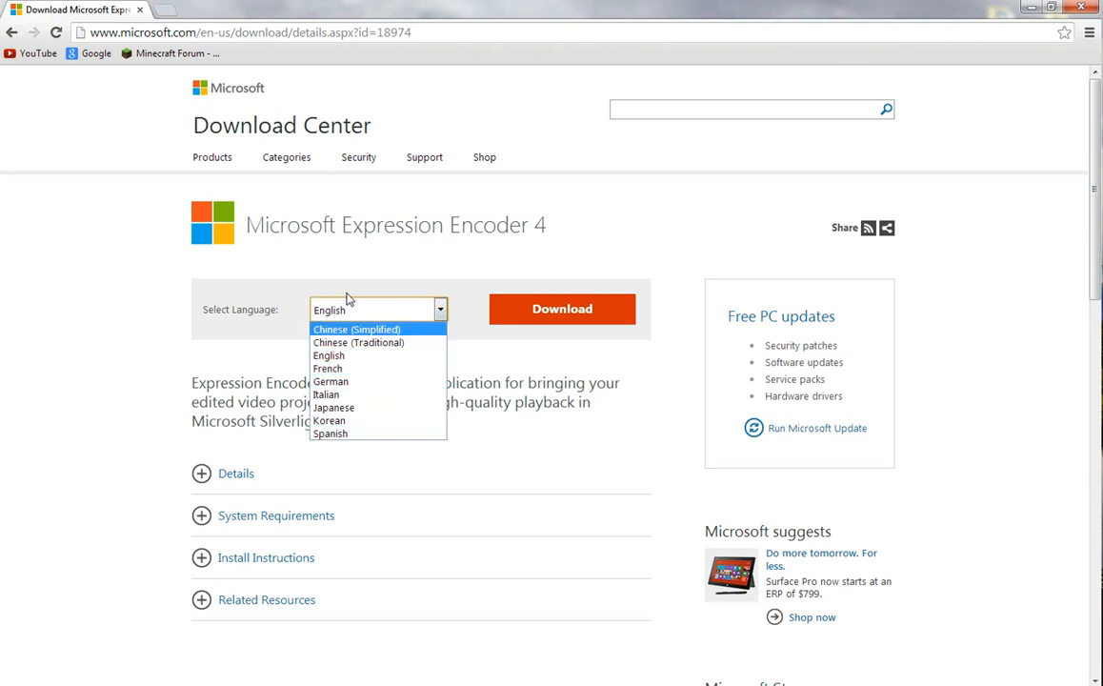
mouse_move(362, 421)
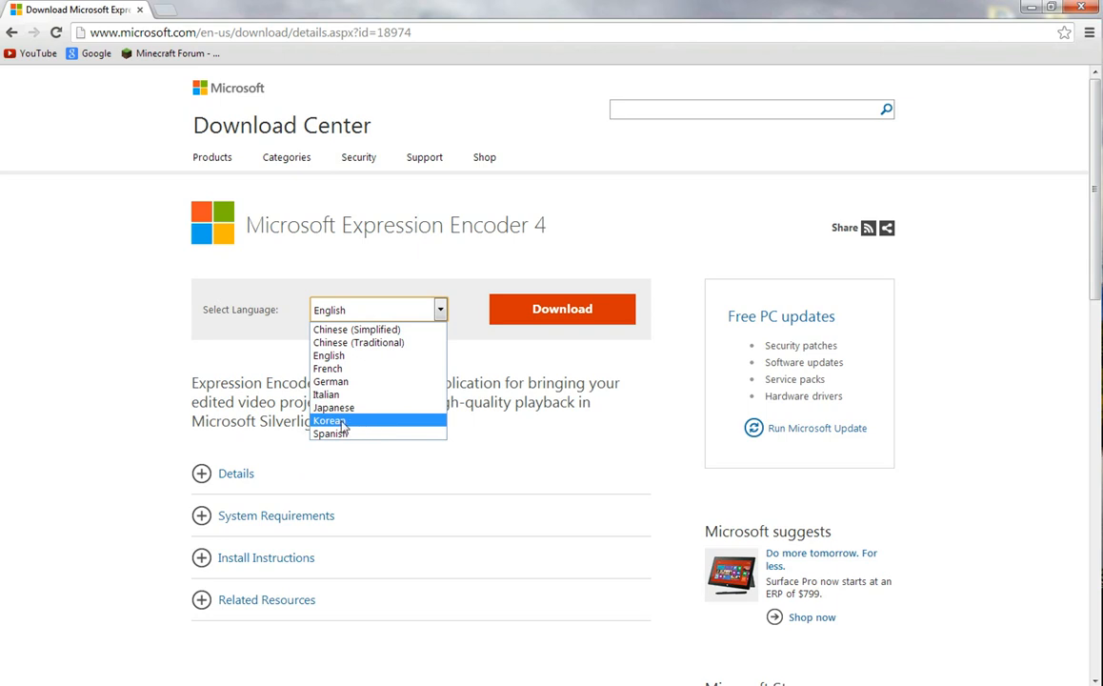
mouse_move(330, 433)
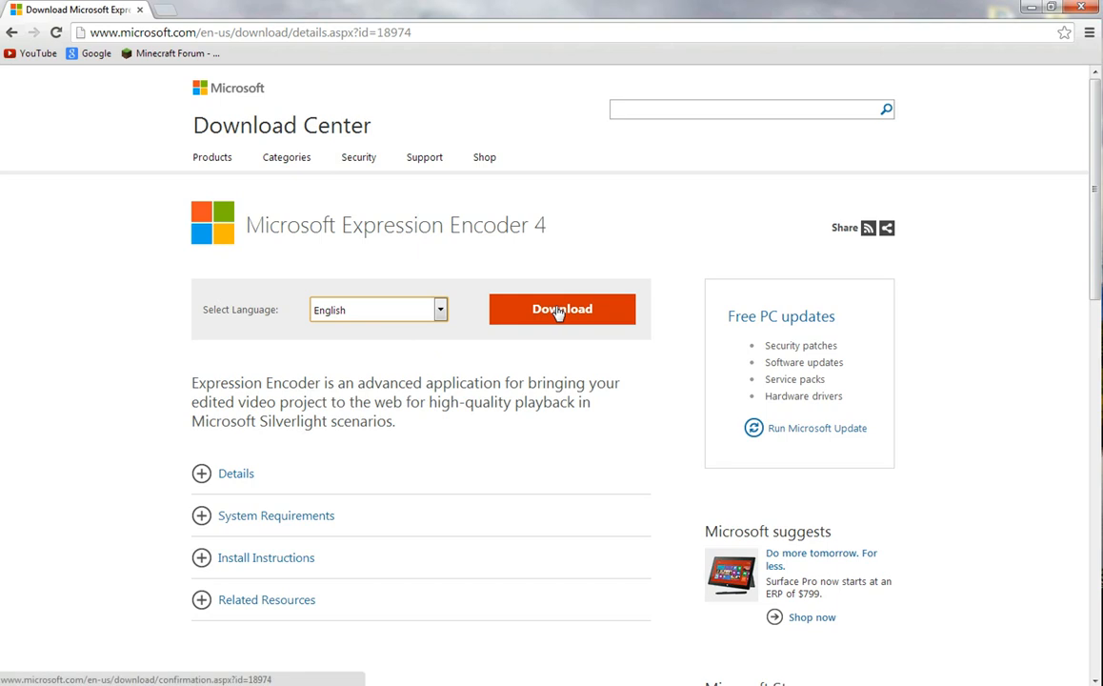
mouse_move(467, 446)
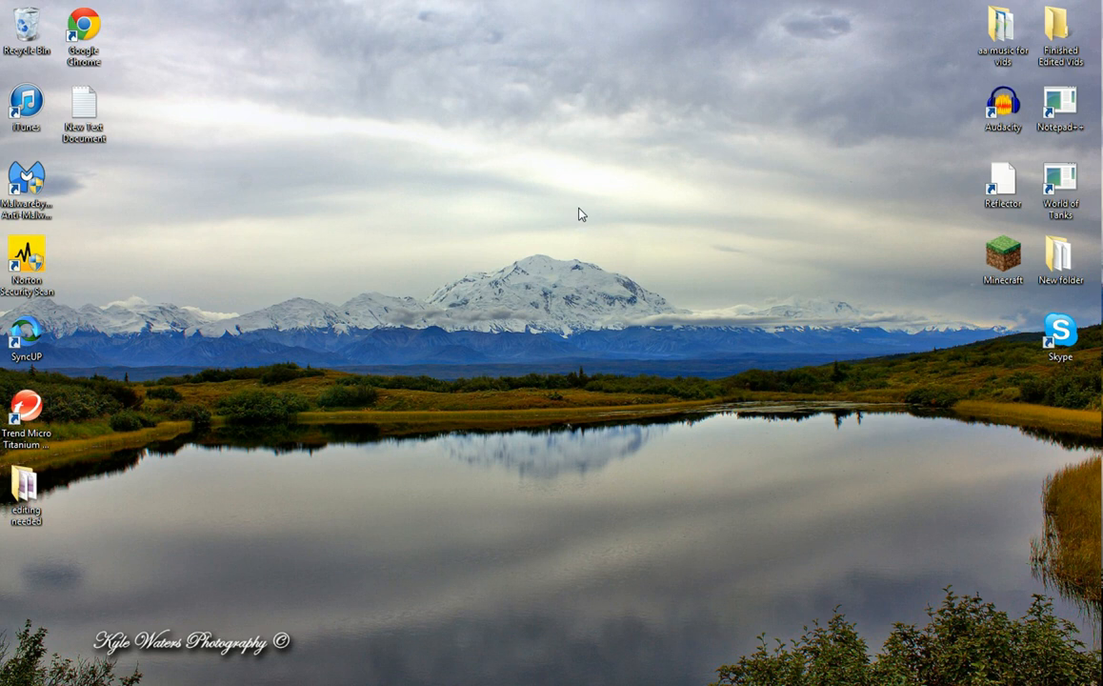
mouse_move(422, 193)
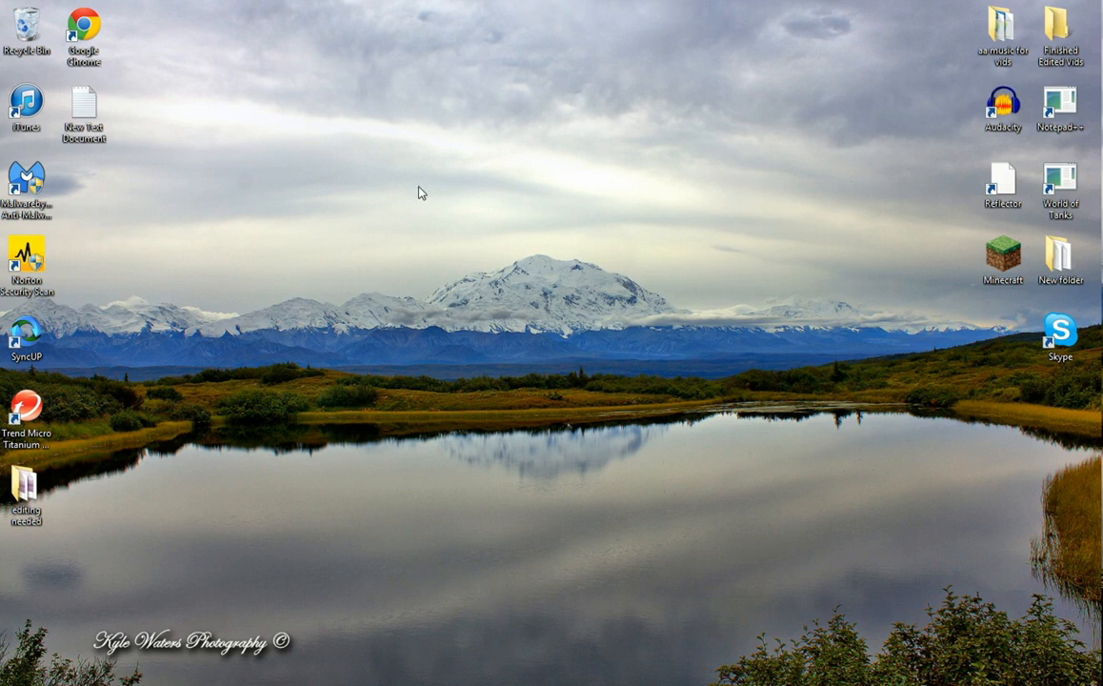
Drag the Chrome window aside to reveal the Windows desktop and taskbar.
left_click_drag(422, 193, 732, 207)
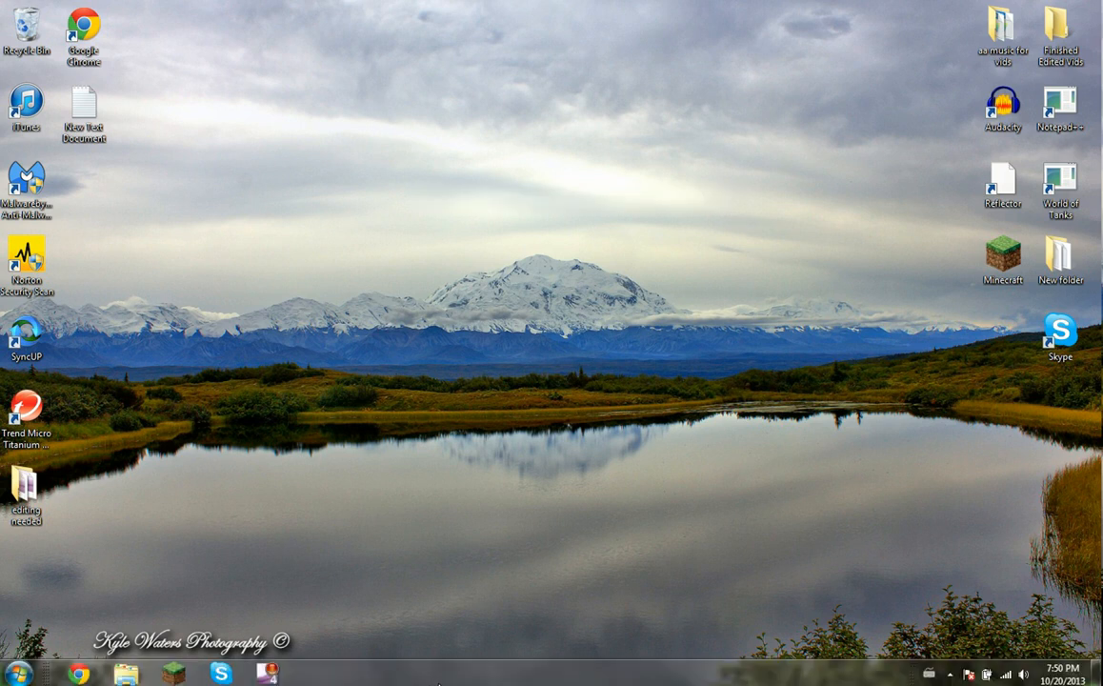
mouse_move(467, 663)
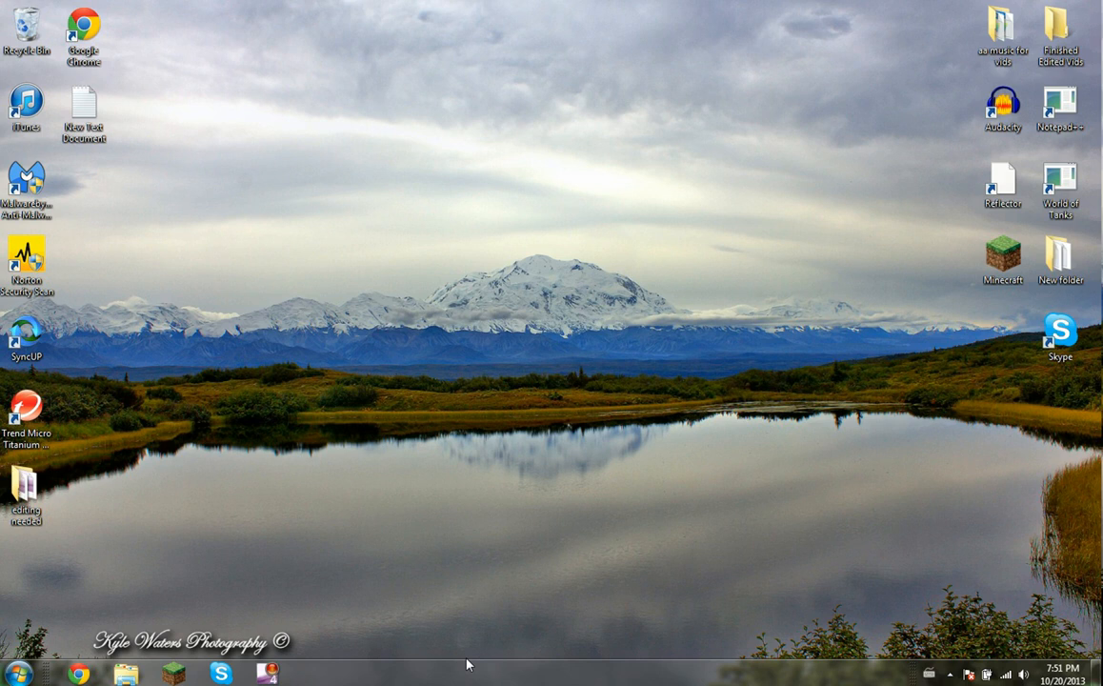
mouse_move(947, 437)
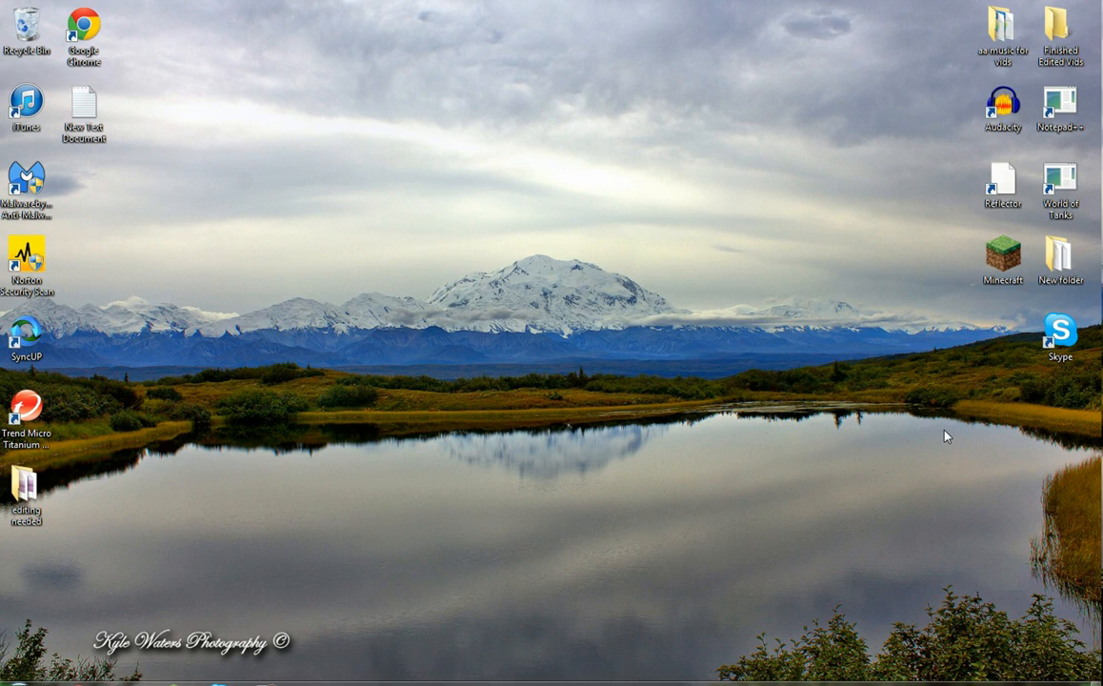
mouse_move(531, 527)
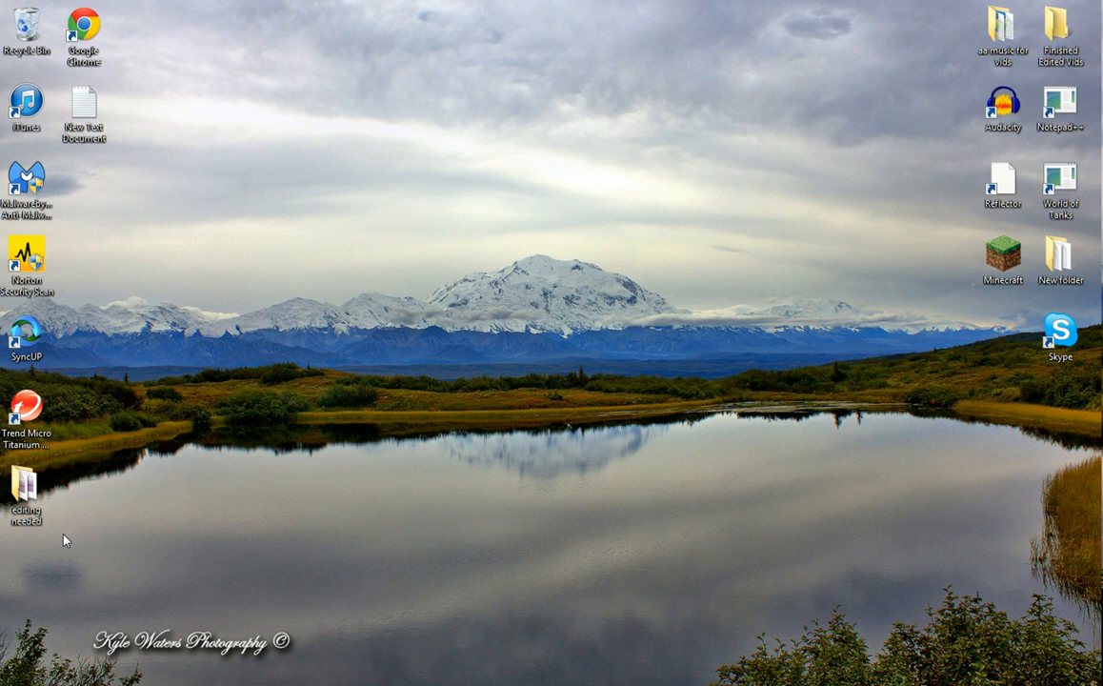
mouse_move(296, 432)
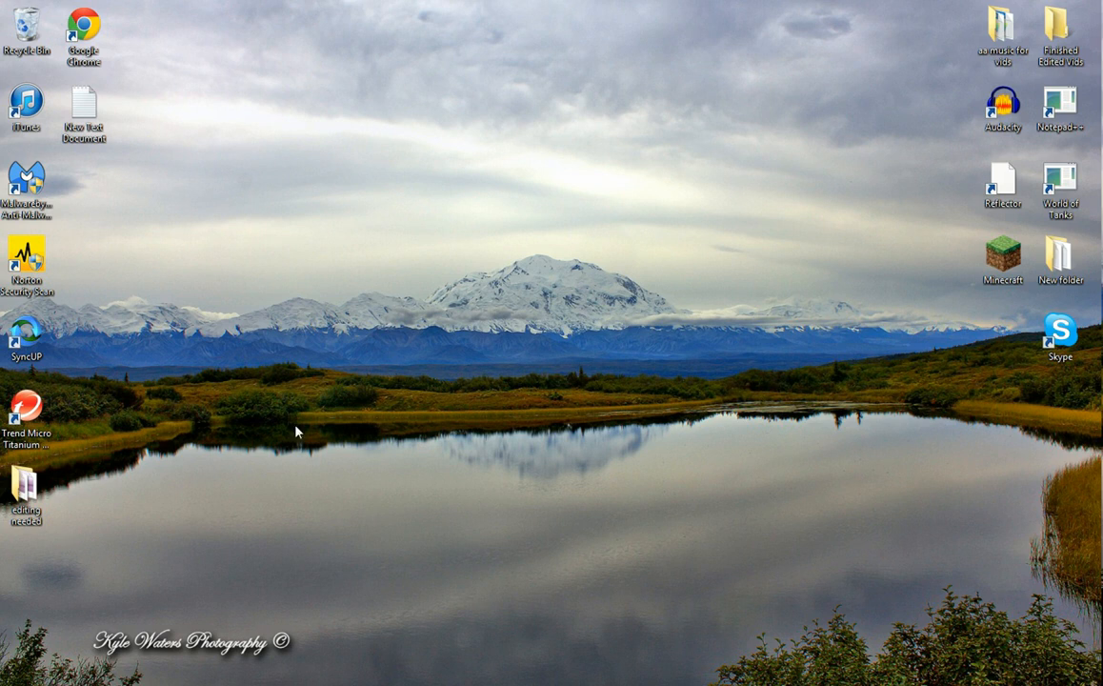
mouse_move(283, 226)
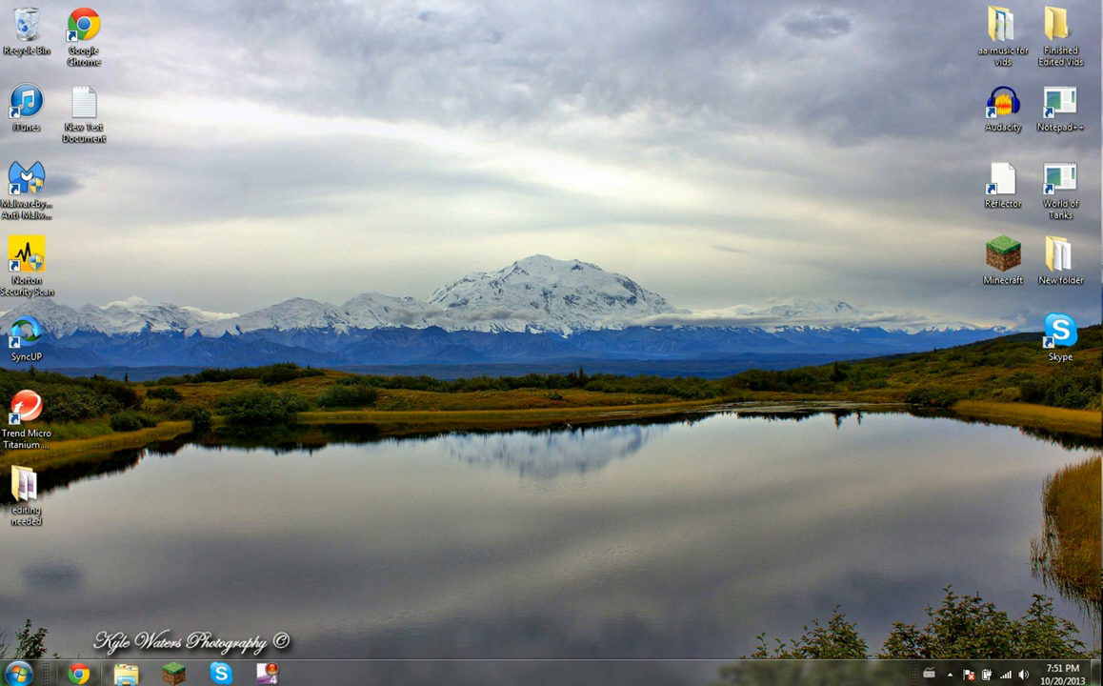
Launch Expression Encoder 4 from the Start menu and choose Transcoding Project.
left_click(12, 673)
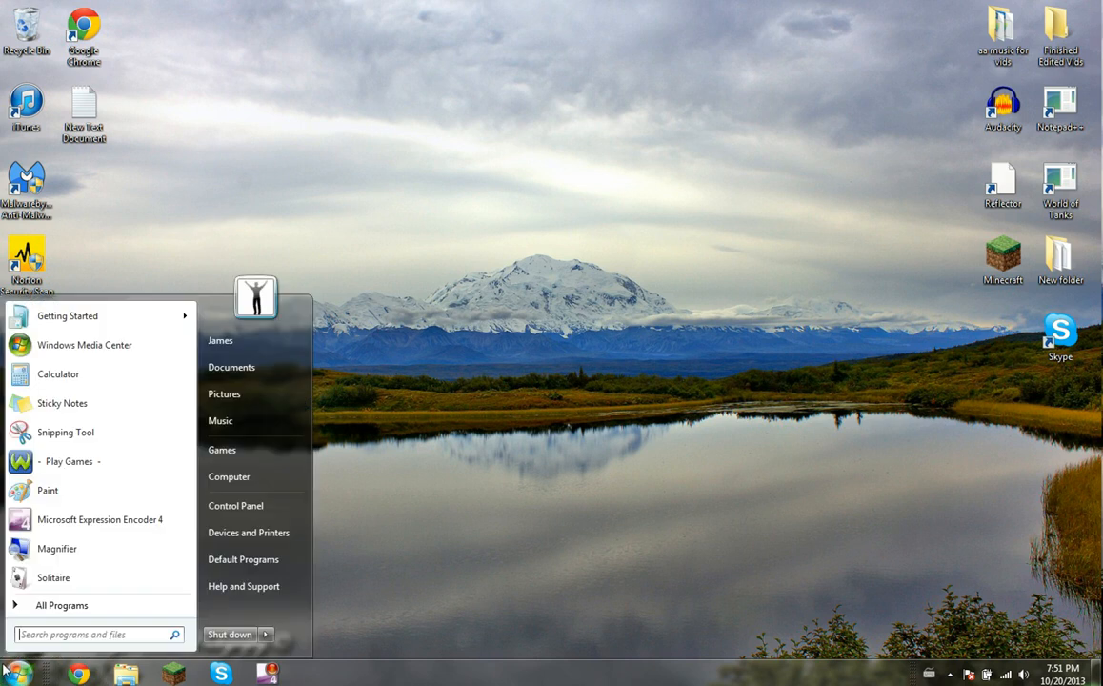
left_click(99, 519)
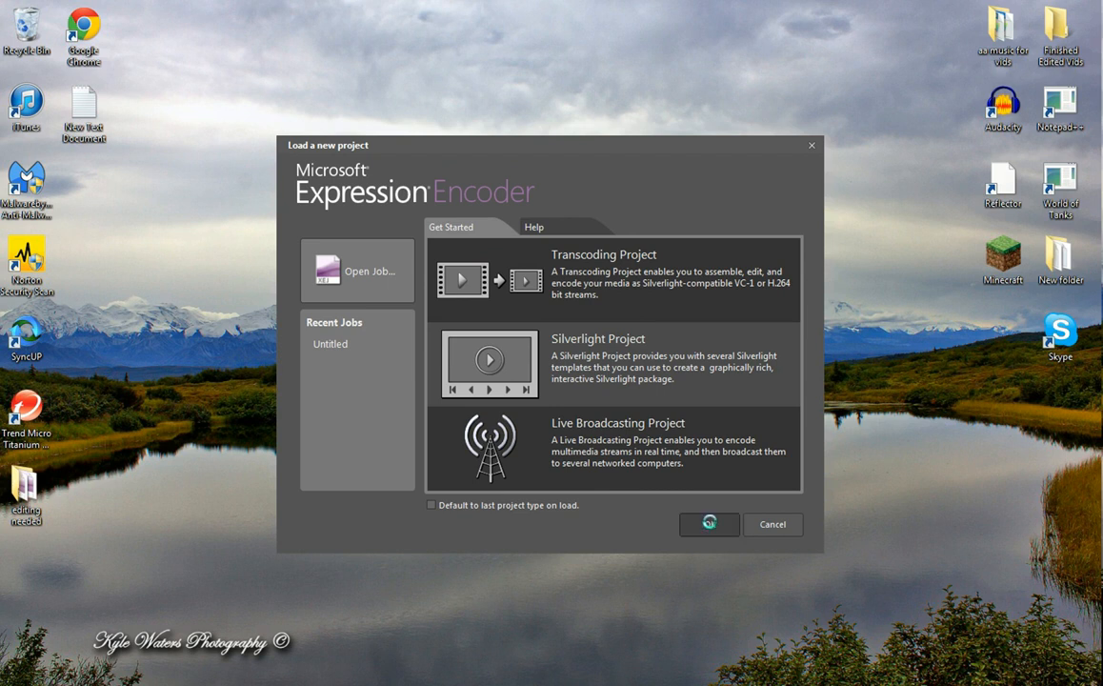
left_click(709, 524)
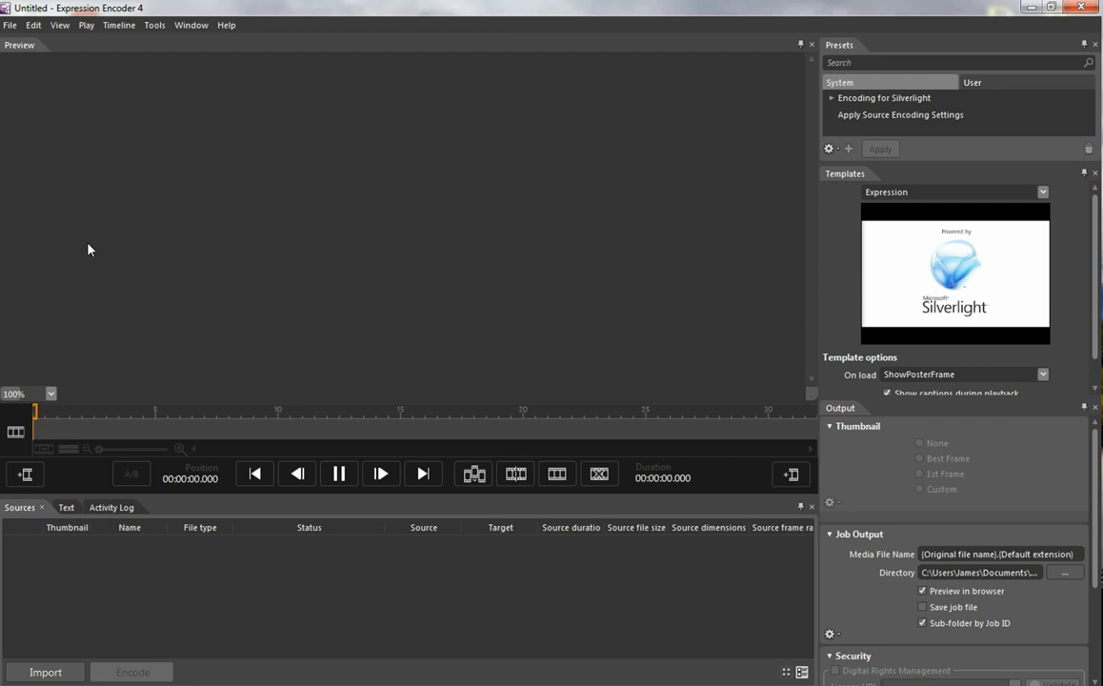
Import the ScreenCapture .xesc clip, then look through the Play, View and Edit menus.
left_click(10, 24)
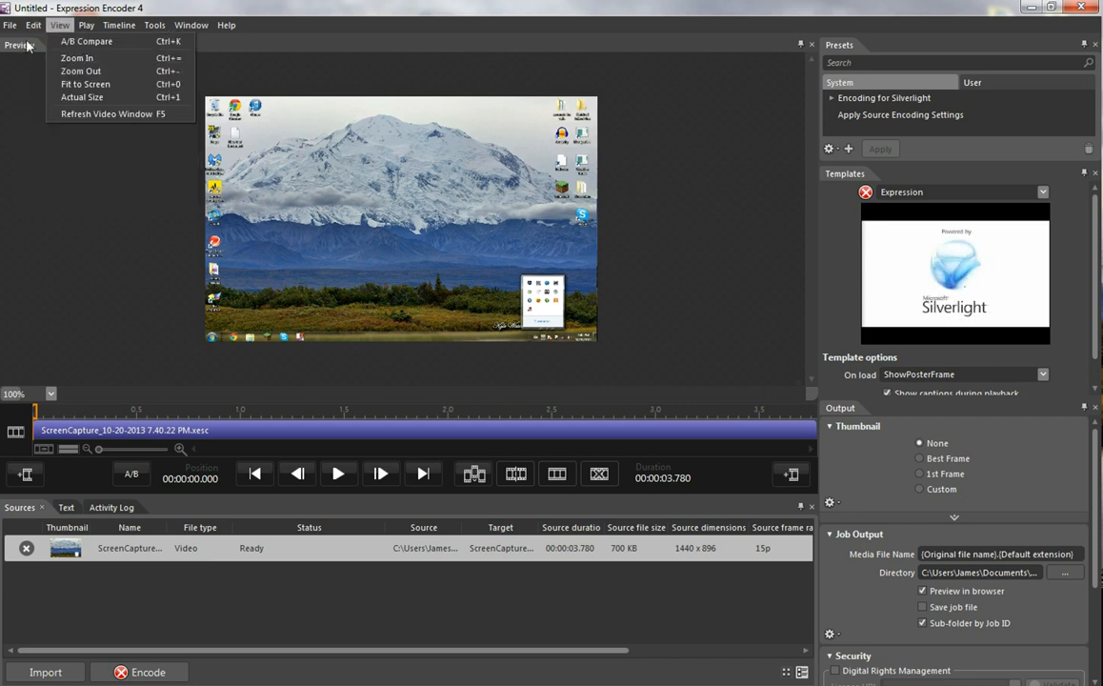
left_click(86, 25)
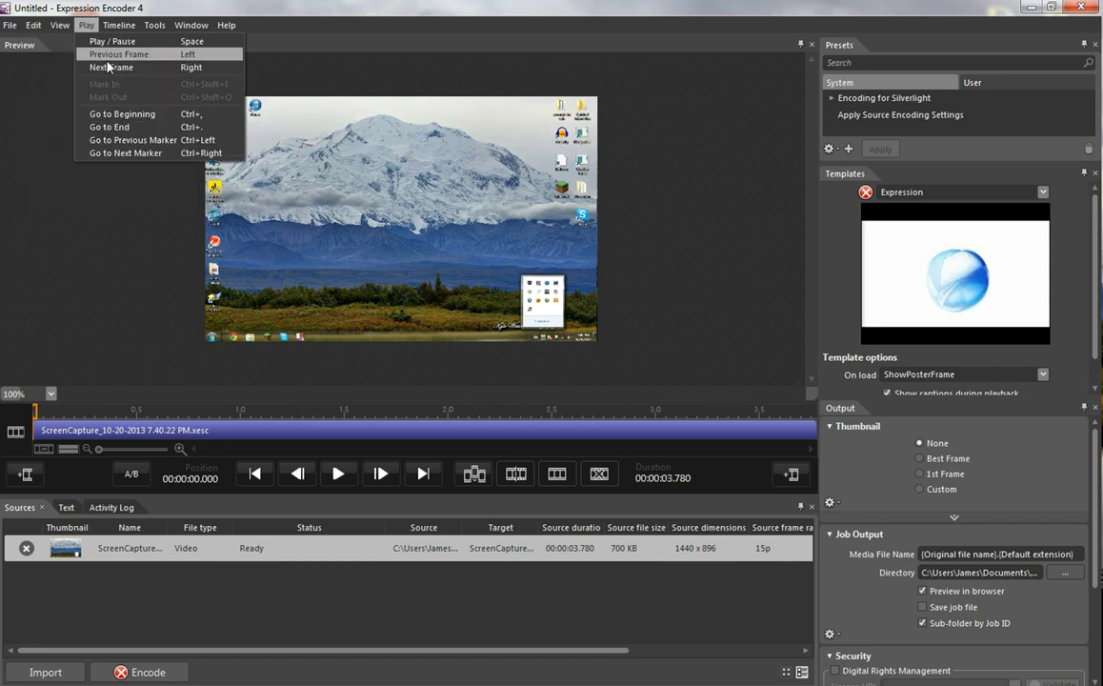
left_click(59, 25)
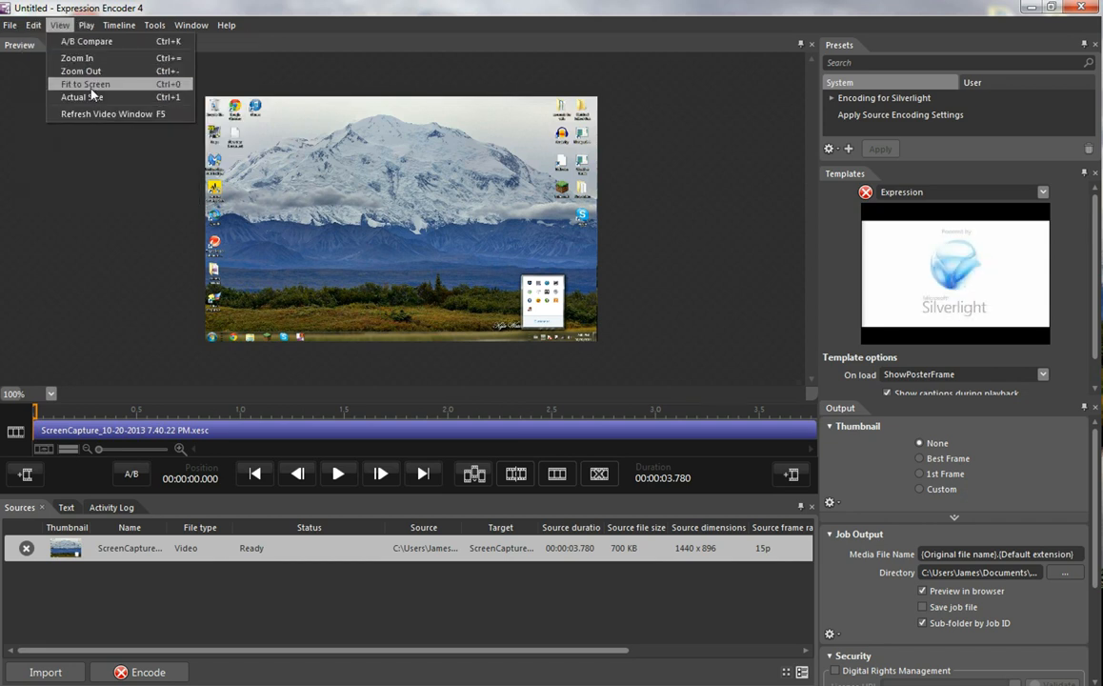
left_click(34, 25)
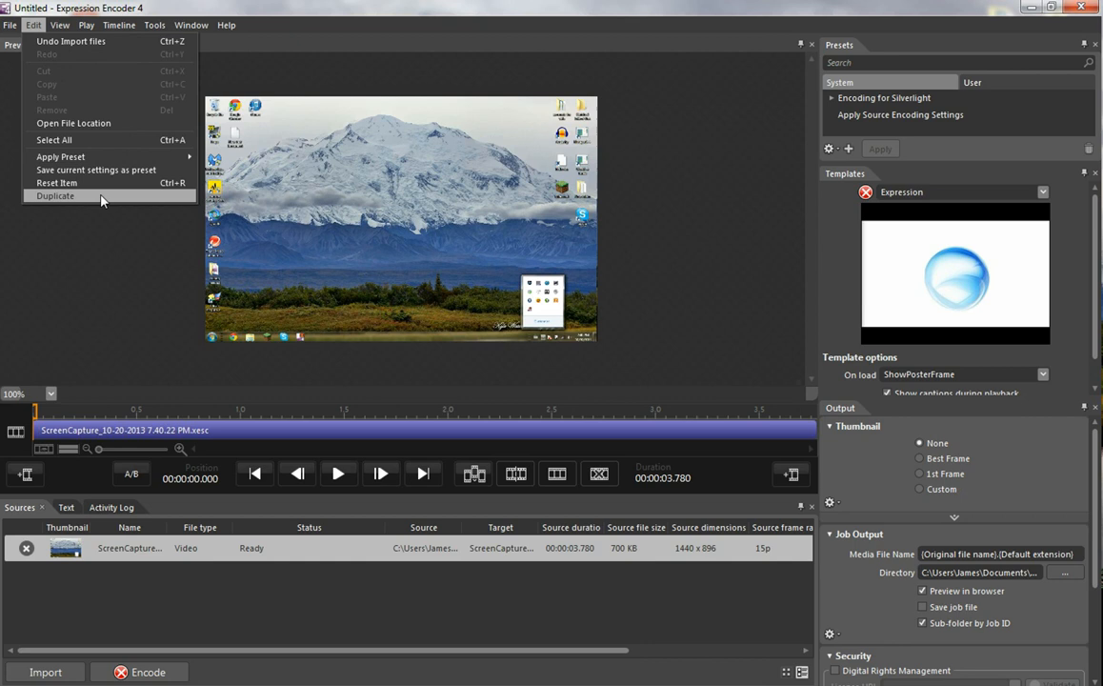
mouse_move(245, 486)
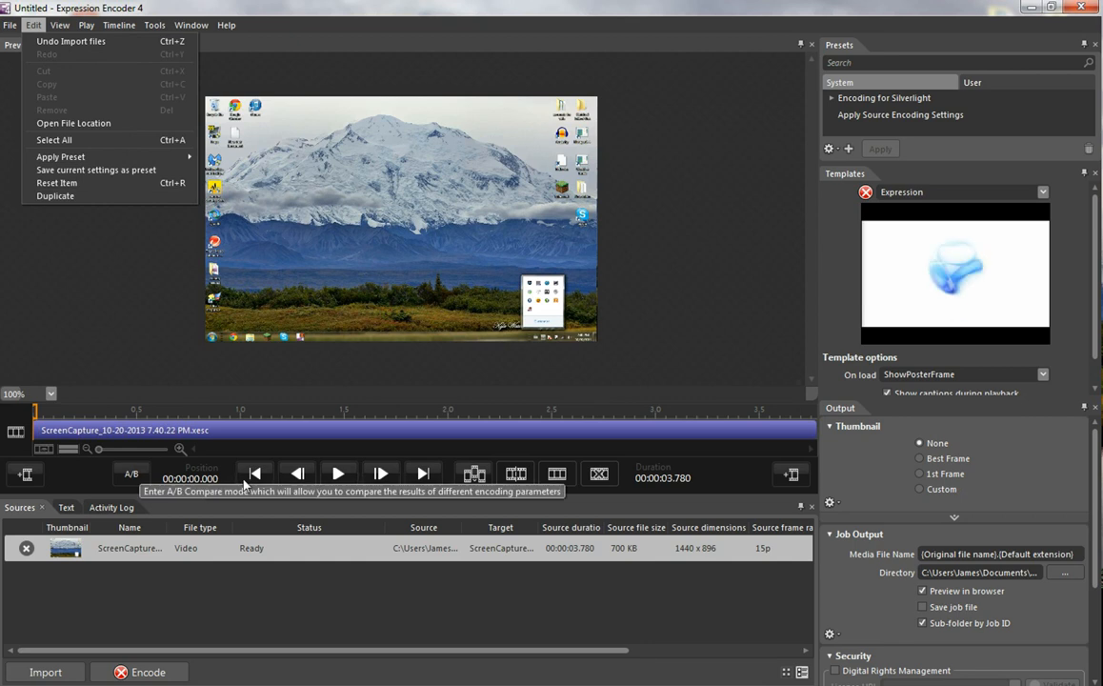
mouse_move(856, 65)
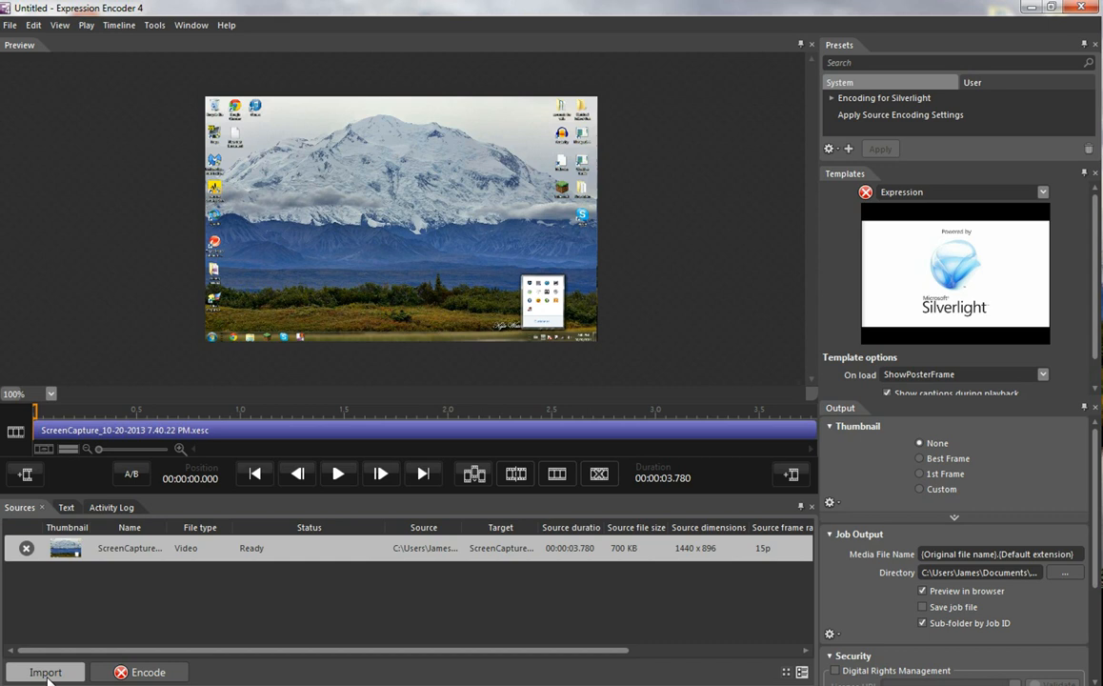
left_click(10, 25)
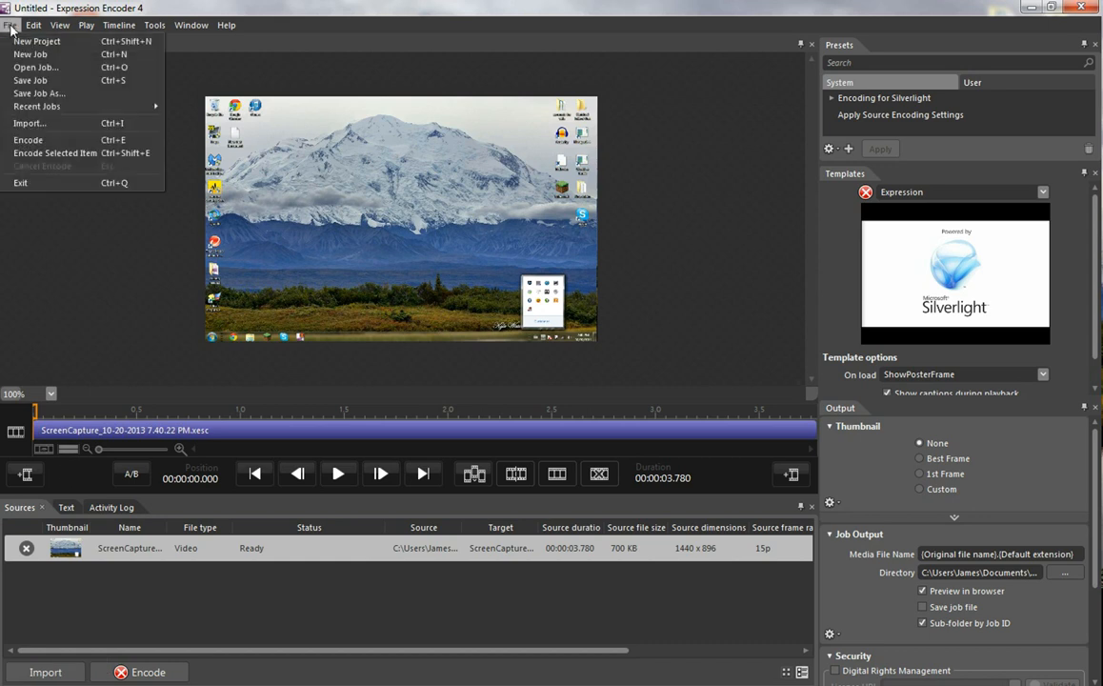
mouse_move(67, 93)
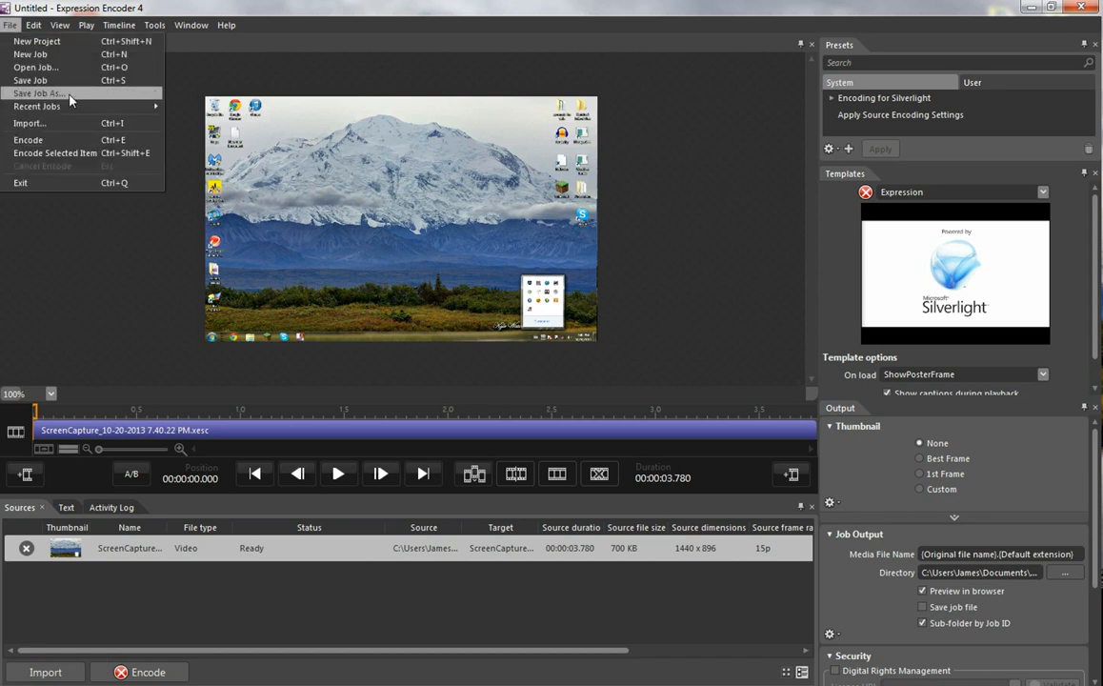
mouse_move(53, 153)
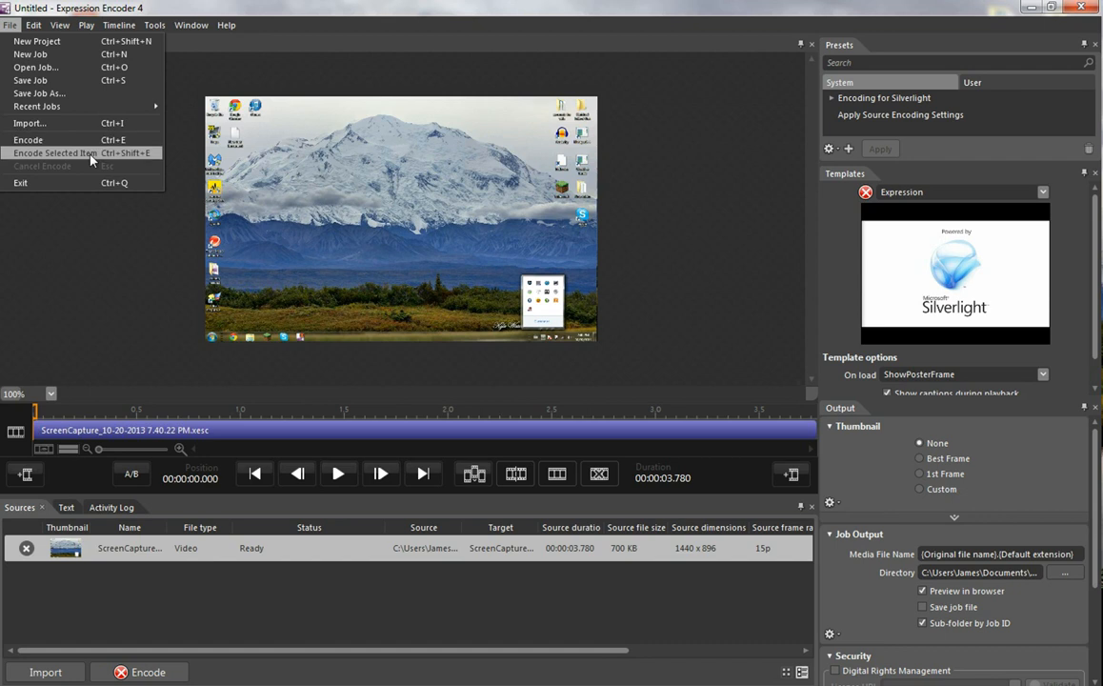
mouse_move(113, 636)
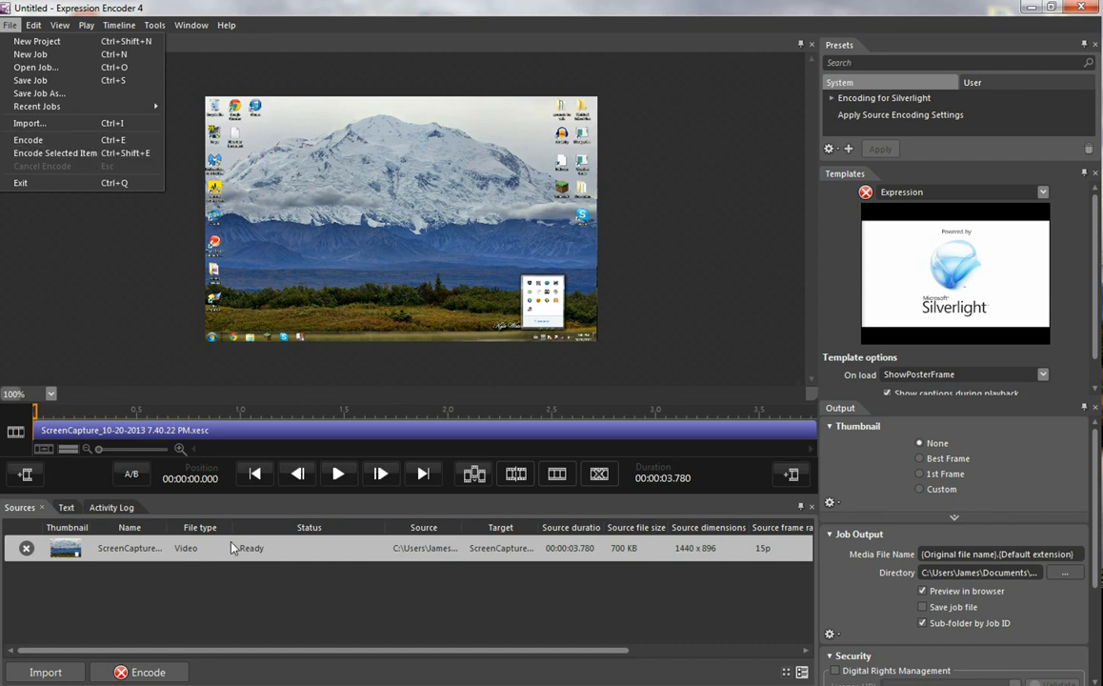
mouse_move(225, 506)
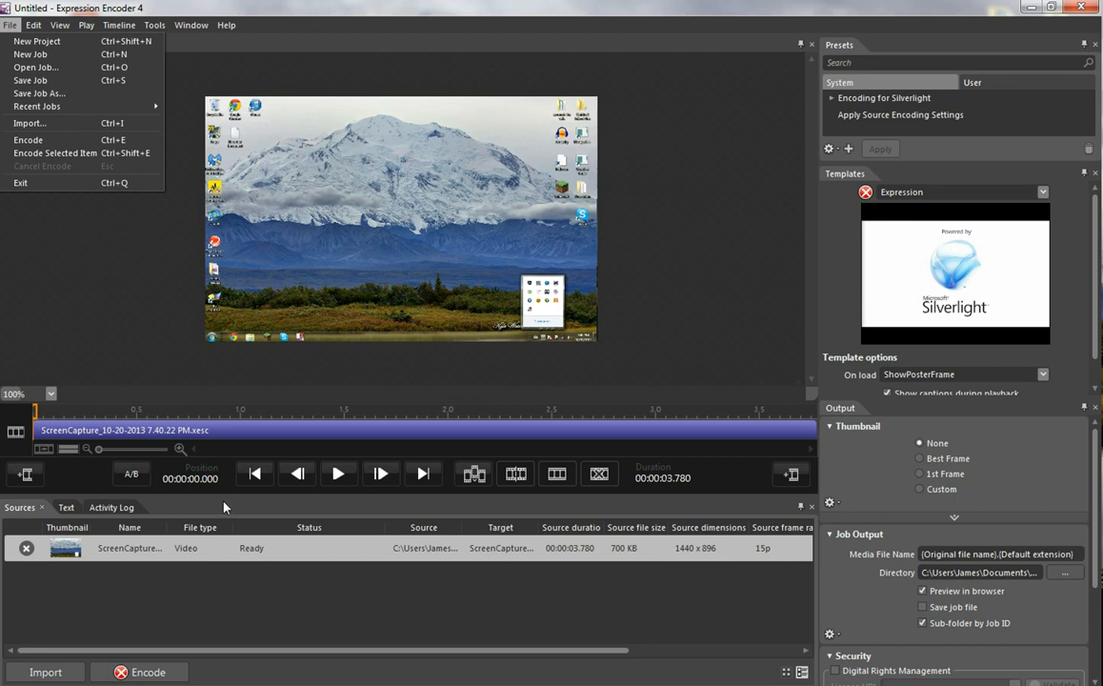